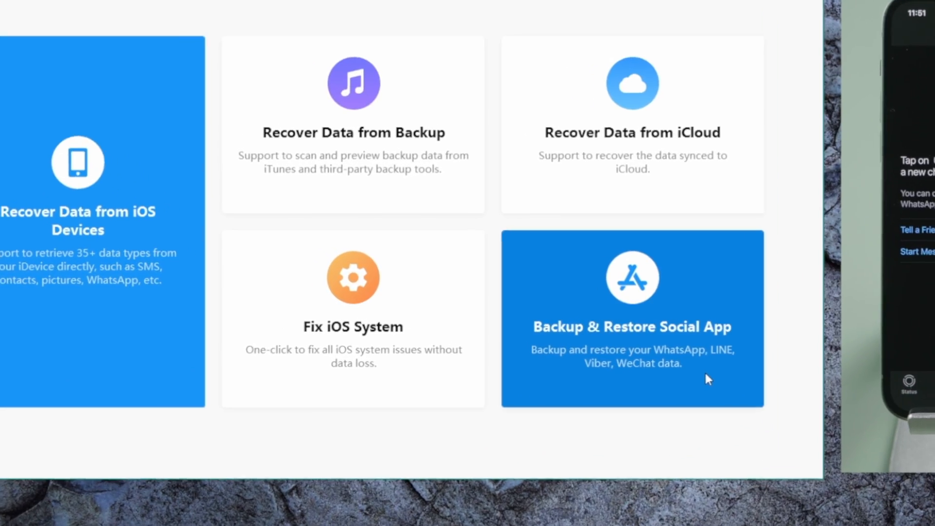
# Open Backup & Restore Social App, choose WhatsApp and show the previous backup files list
pyautogui.click(631, 325)
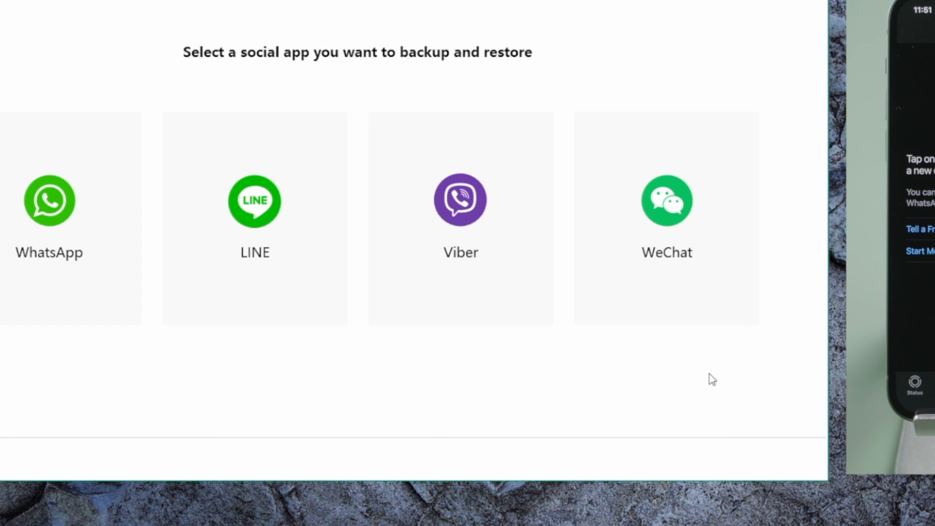
pyautogui.click(130, 242)
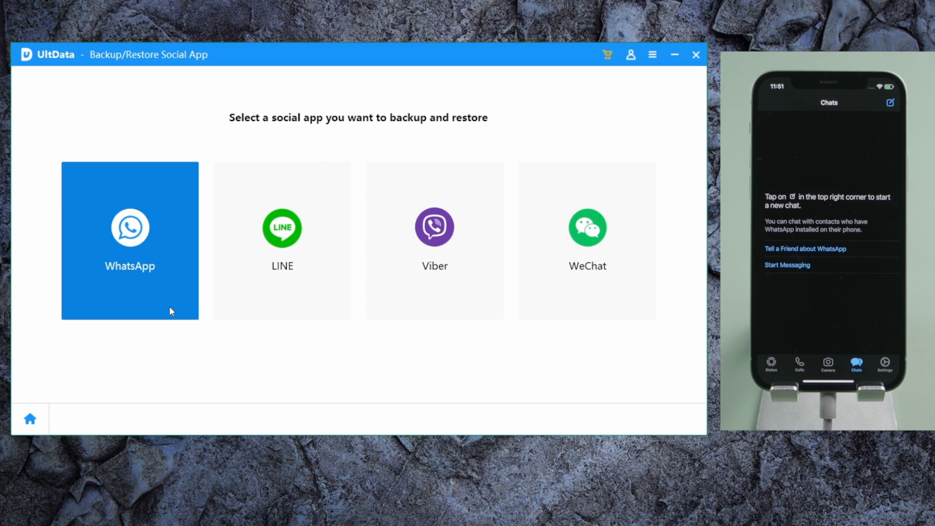
pyautogui.click(130, 242)
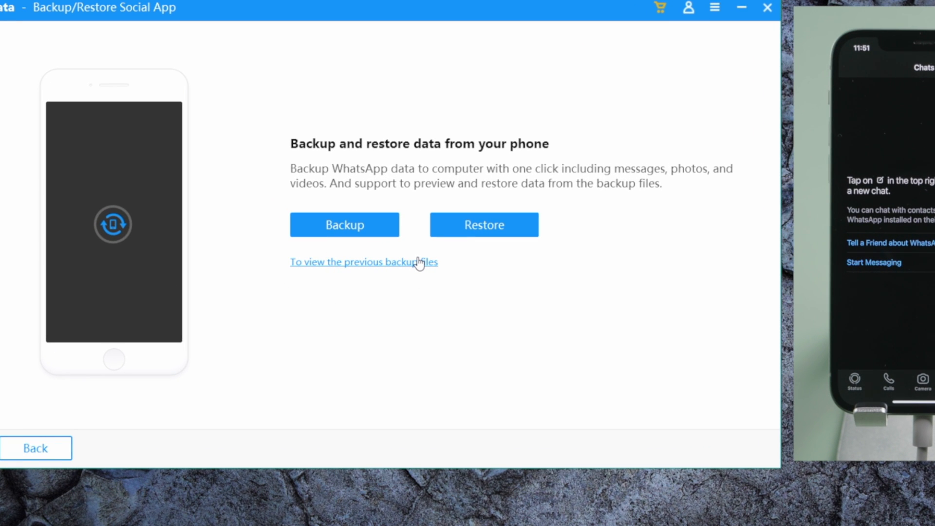
pyautogui.click(365, 262)
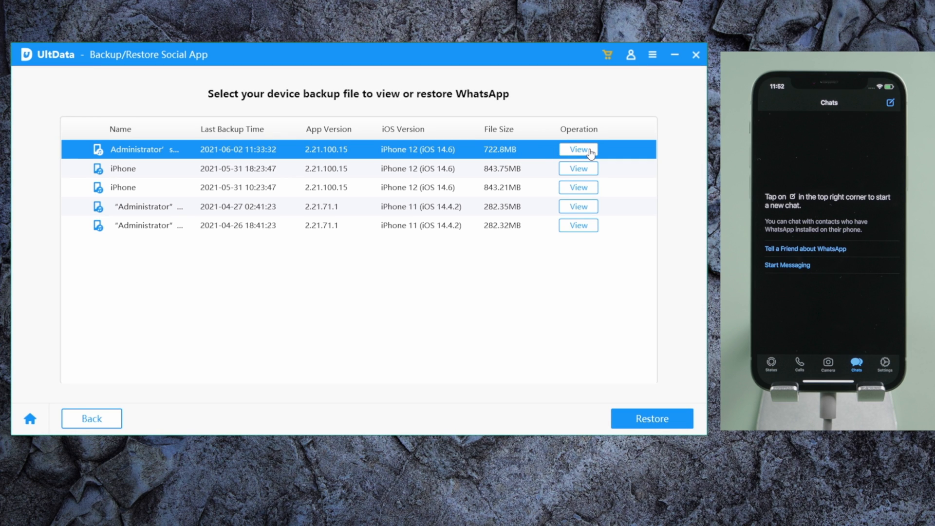
# View the newest backup's attachments and messages, then select all three chats for recovery
pyautogui.click(579, 150)
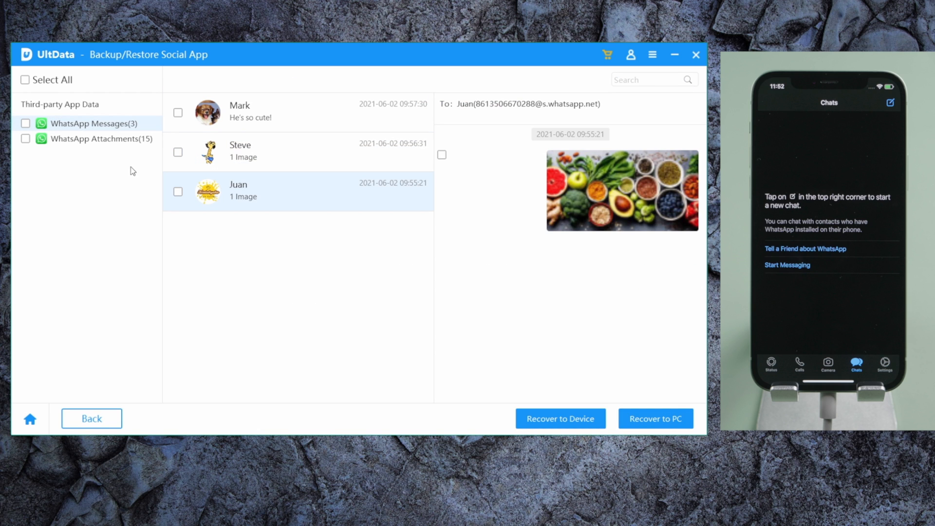
pyautogui.click(90, 138)
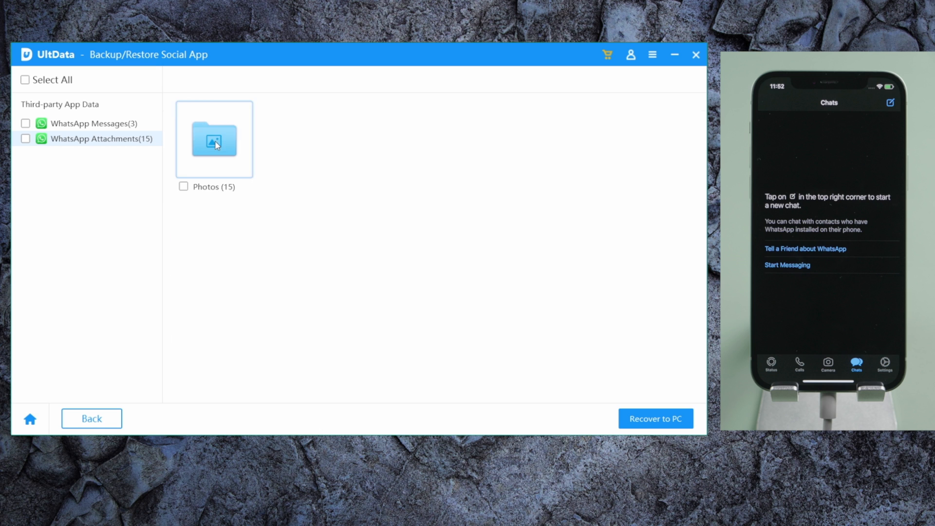
pyautogui.click(83, 123)
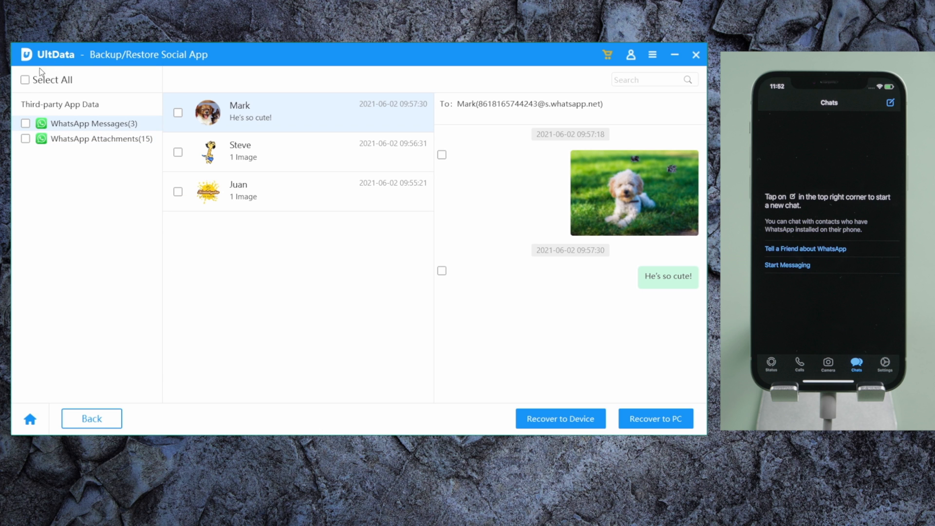
pyautogui.click(25, 79)
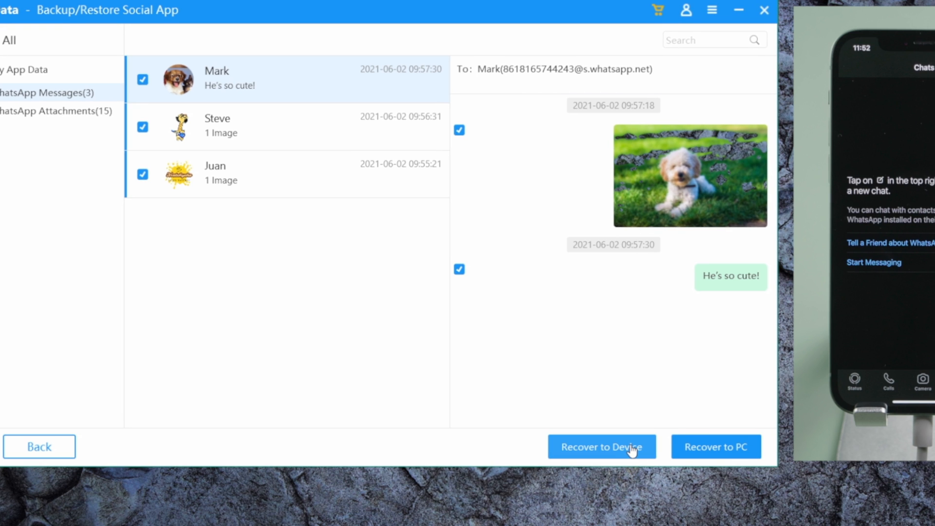
# Recover the selection to the iPhone 12, confirming the overwrite and logged-in warnings
pyautogui.click(602, 447)
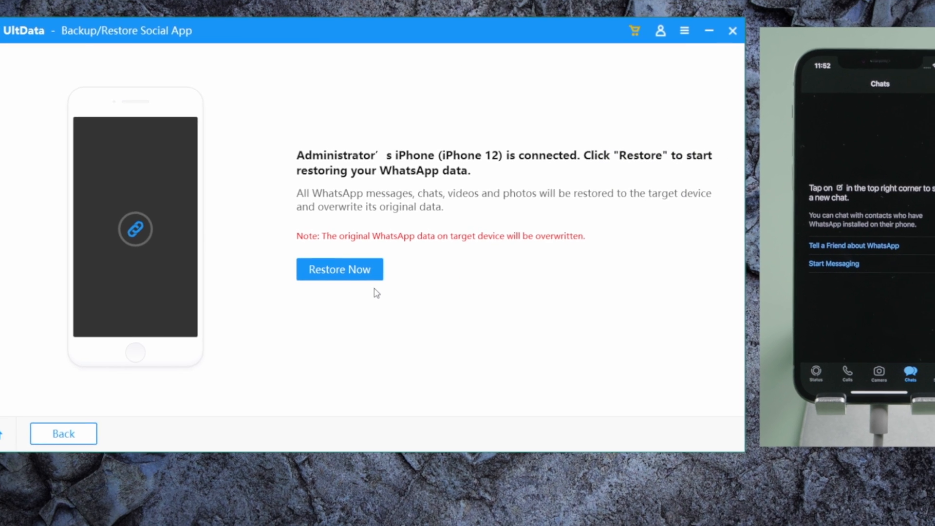
pyautogui.click(340, 269)
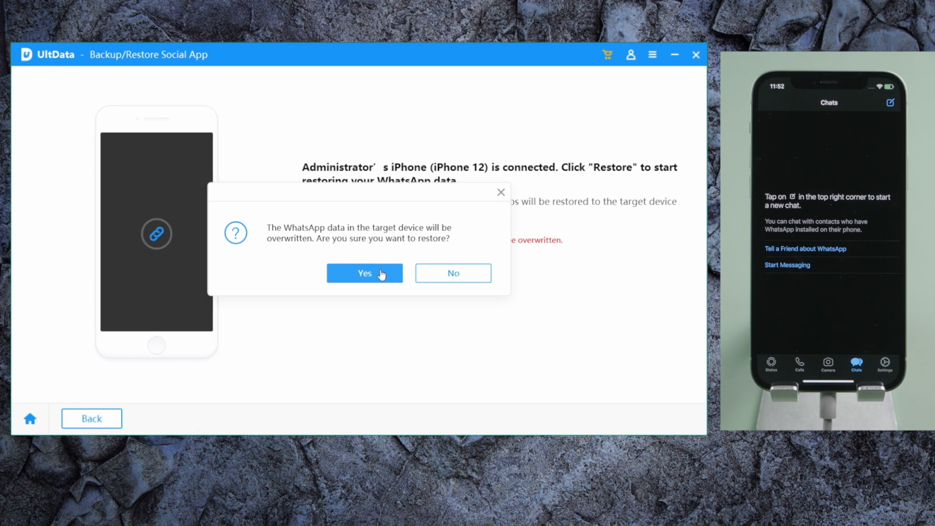
pyautogui.click(364, 272)
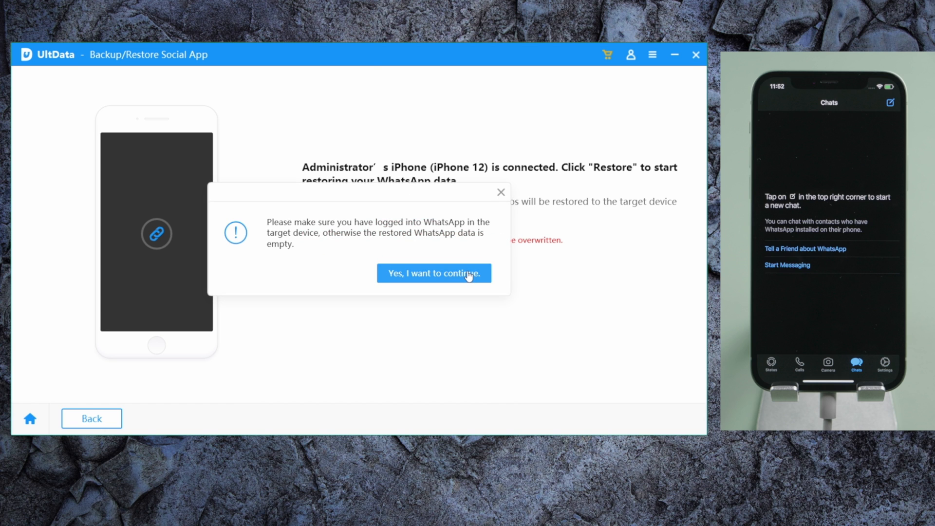
pyautogui.click(434, 272)
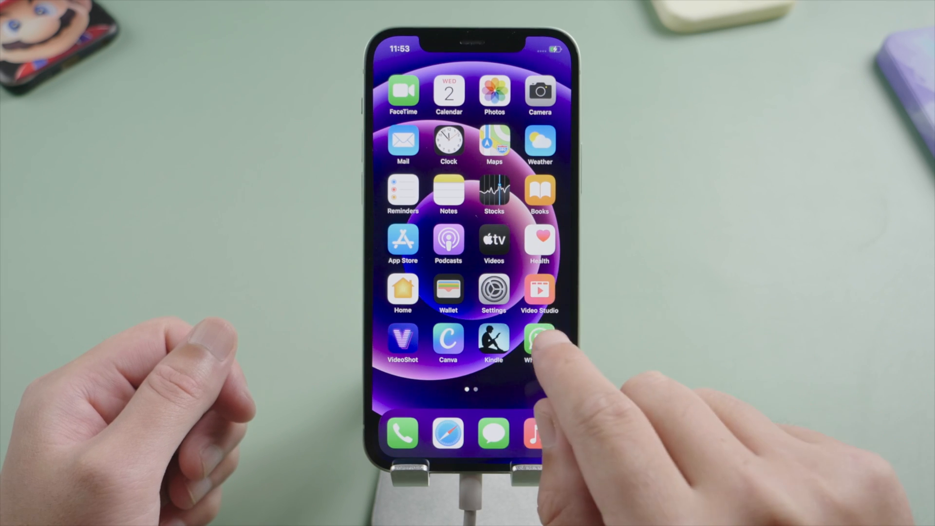
# Launch WhatsApp on the iPhone home screen to check the restored chats
pyautogui.click(538, 342)
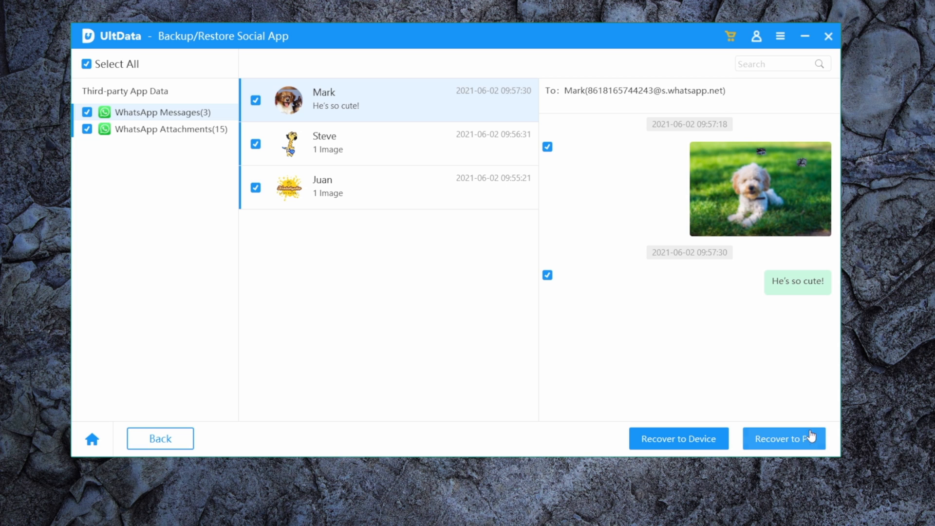
# Recover the 18 items to the Desktop\WhatsApp folder and open the exported folder
pyautogui.click(783, 438)
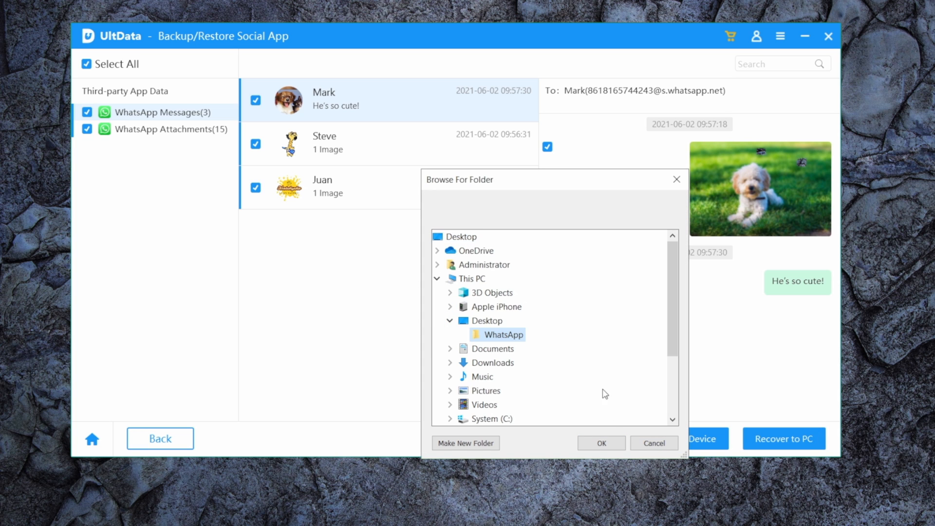
pyautogui.click(602, 443)
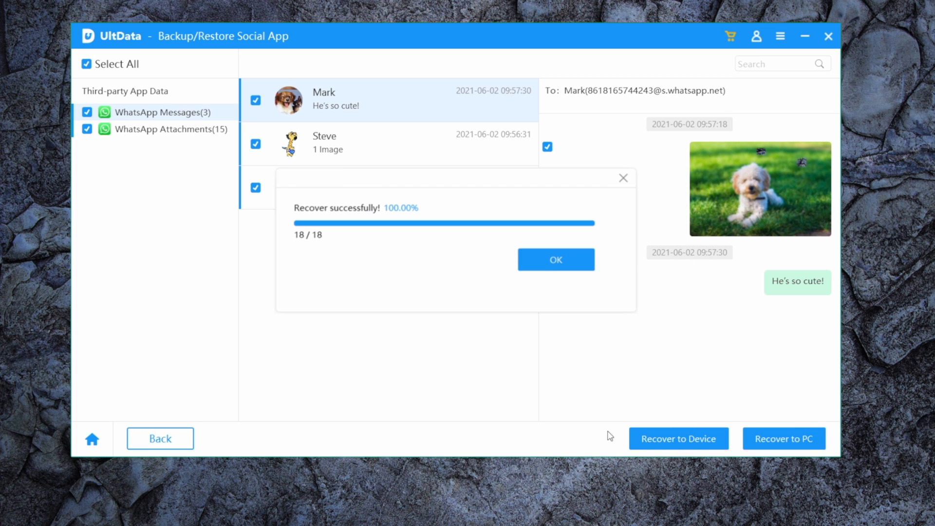
pyautogui.click(555, 259)
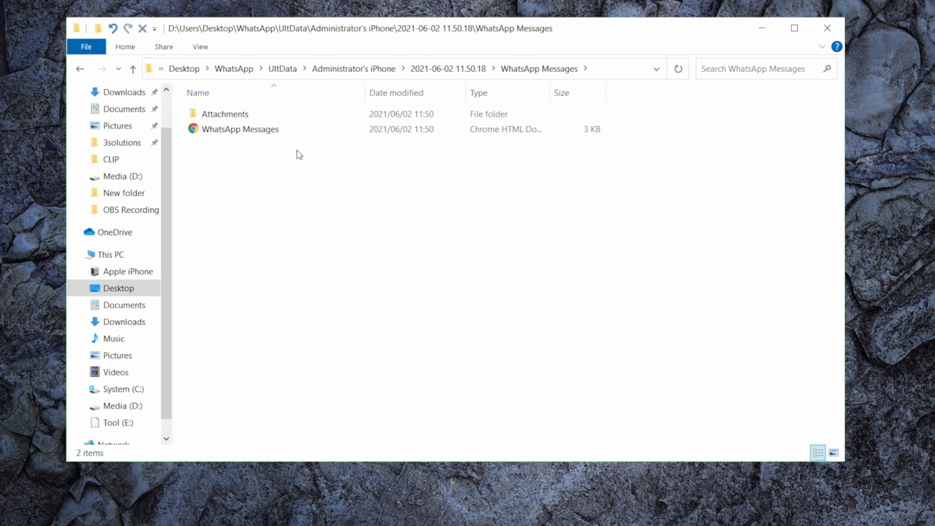
pyautogui.doubleClick(241, 128)
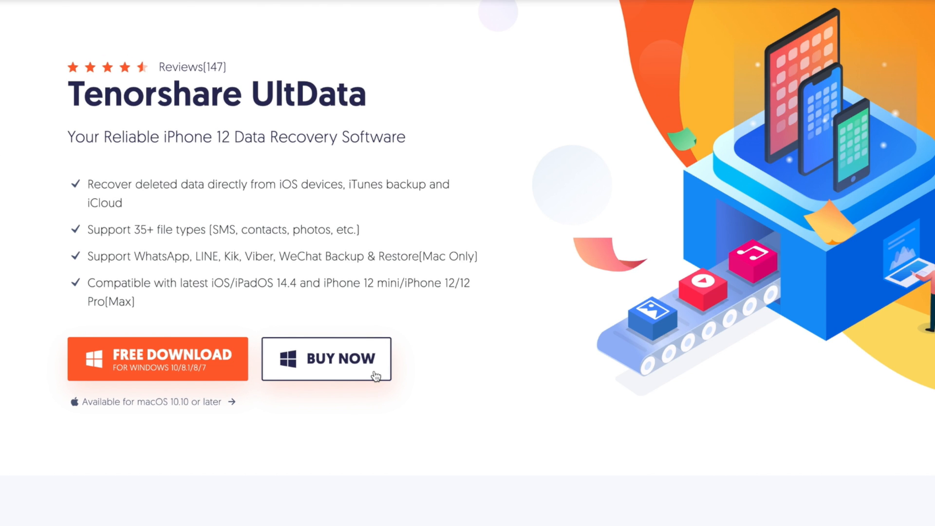
# Go to the Buy Now licence pricing page in the browser
pyautogui.click(335, 359)
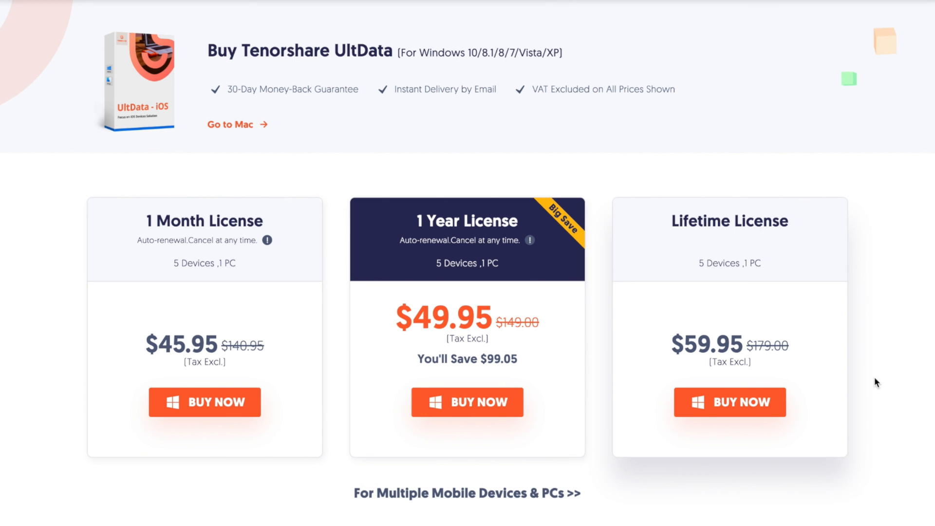